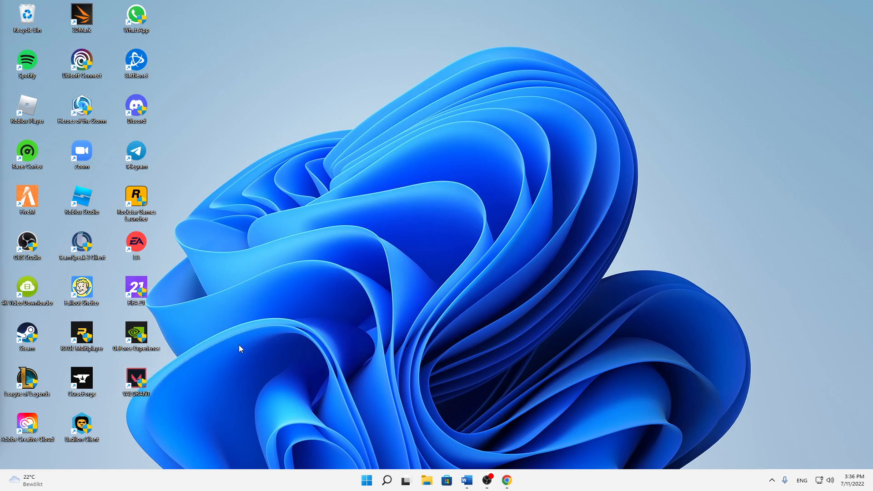
{"action": "mouse_move", "coordinate": [359, 202]}
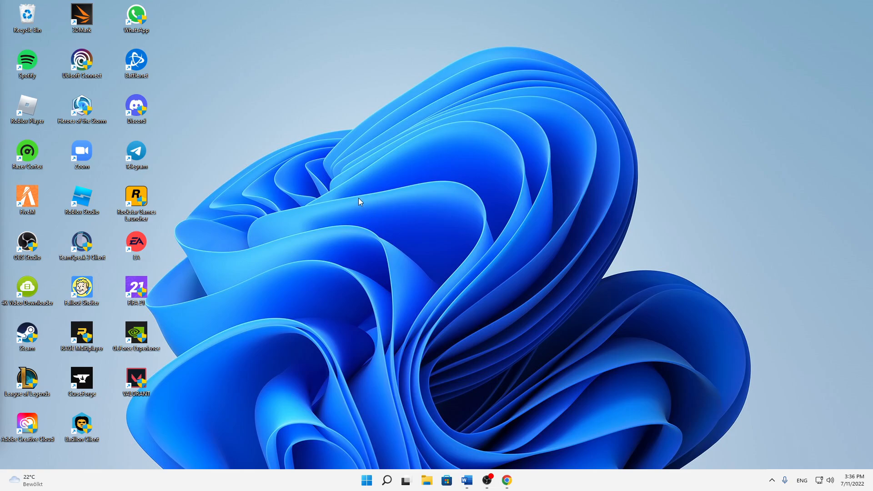
{"action": "mouse_move", "coordinate": [82, 252]}
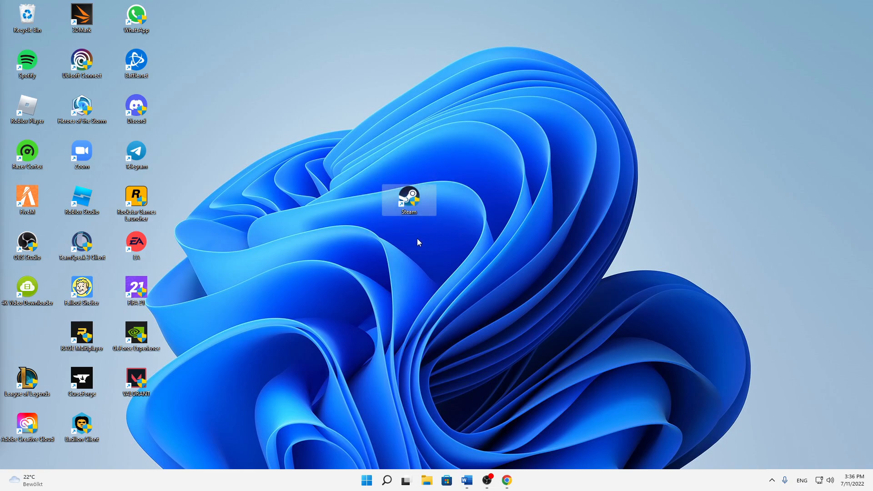
{"action": "mouse_move", "coordinate": [343, 210]}
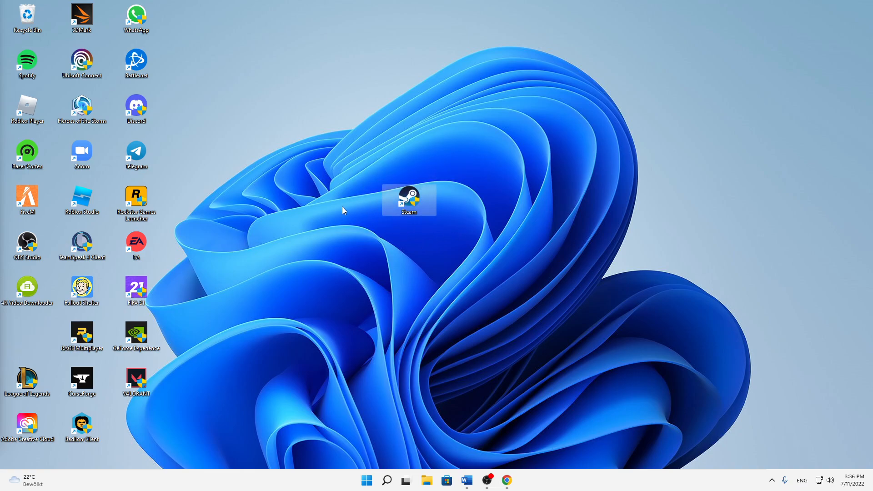
{"action": "mouse_move", "coordinate": [352, 230]}
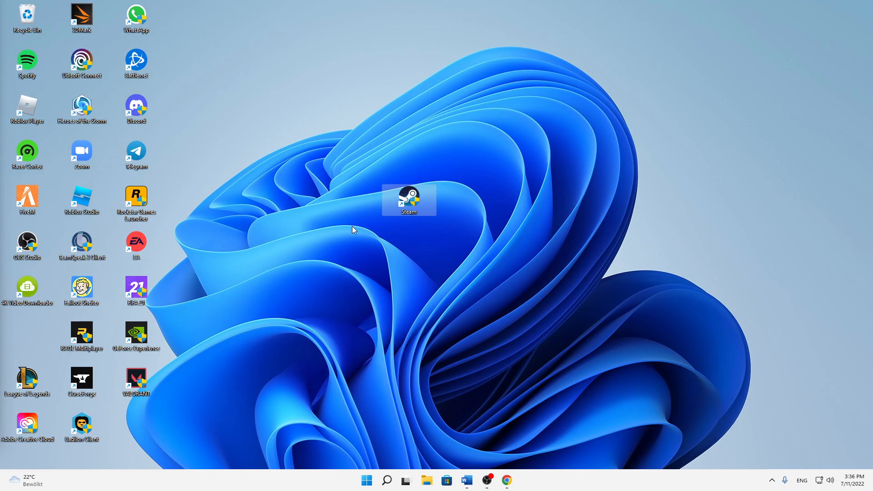
{"action": "mouse_move", "coordinate": [345, 227]}
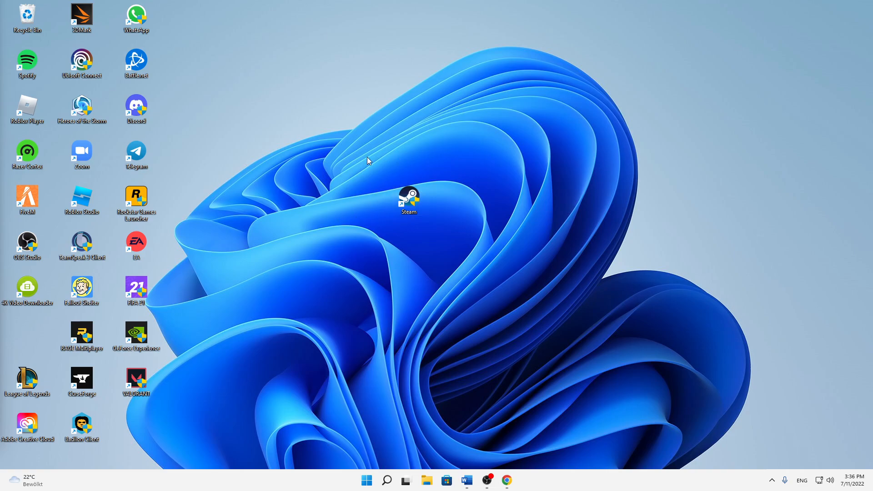
{"action": "mouse_move", "coordinate": [420, 319]}
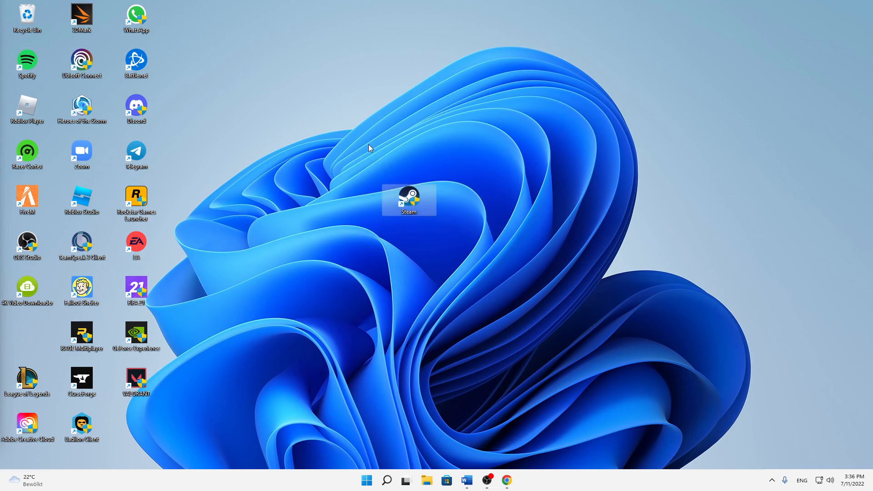
- Run the Steam desktop shortcut as administrator from its right-click actions
{"action": "right_click", "coordinate": [409, 199]}
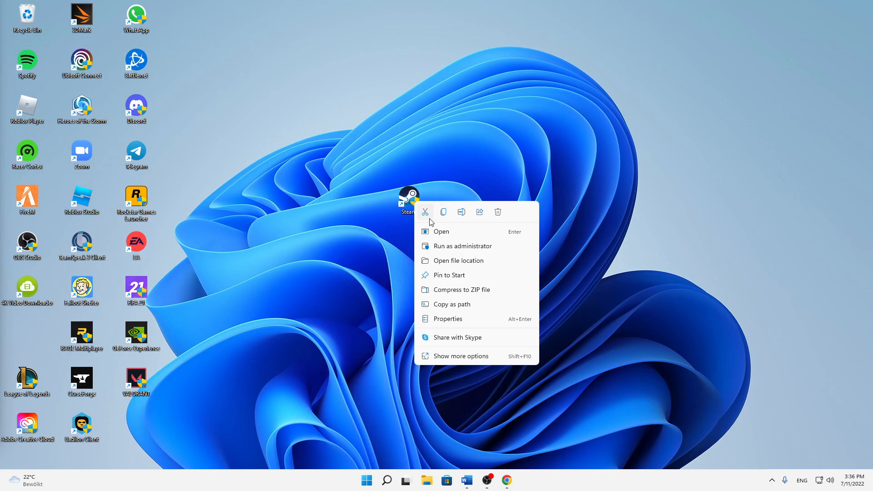
{"action": "mouse_move", "coordinate": [466, 261]}
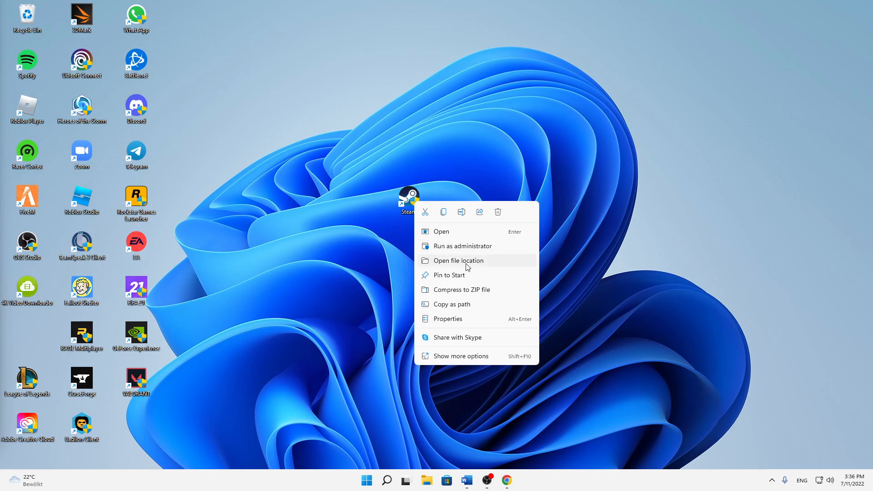
{"action": "mouse_move", "coordinate": [468, 249]}
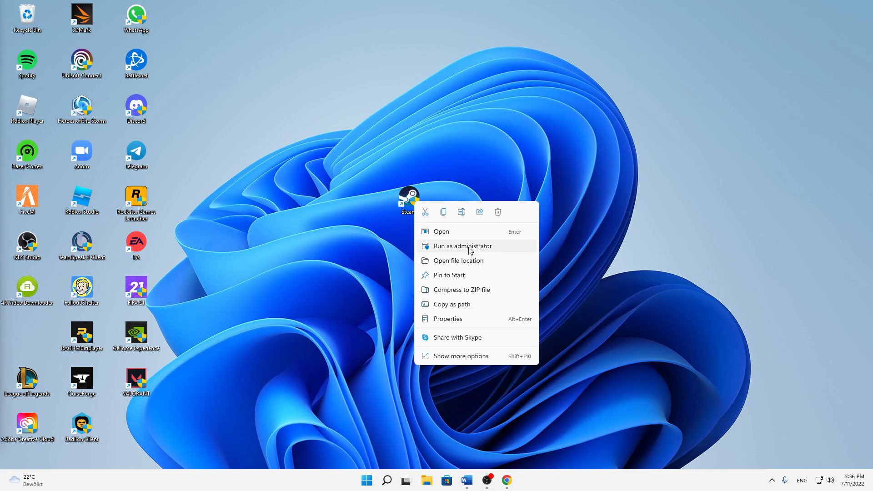
{"action": "left_click", "coordinate": [413, 241]}
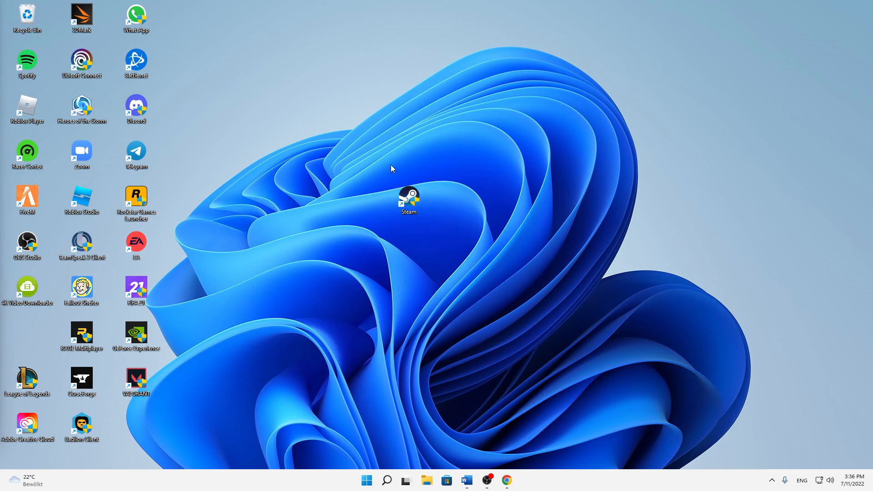
- Launch Steam, continue past the compatibility warning and log in with the account password
{"action": "double_click", "coordinate": [408, 199]}
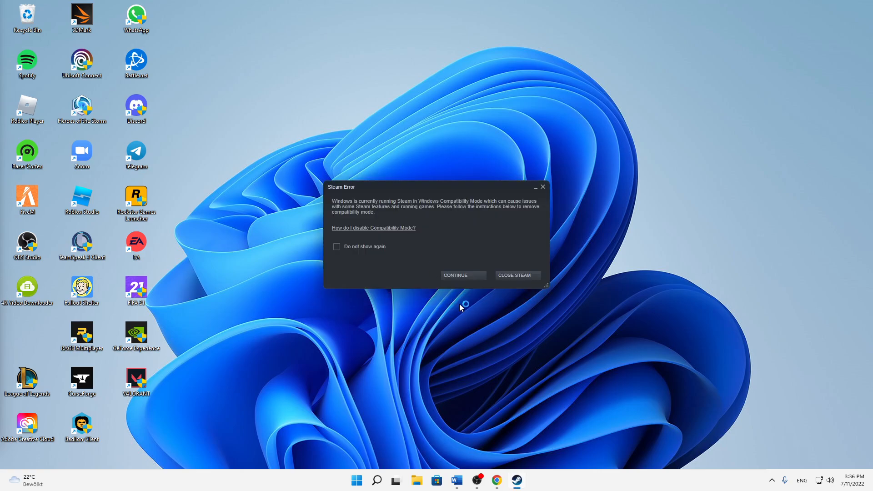
{"action": "left_click", "coordinate": [455, 274]}
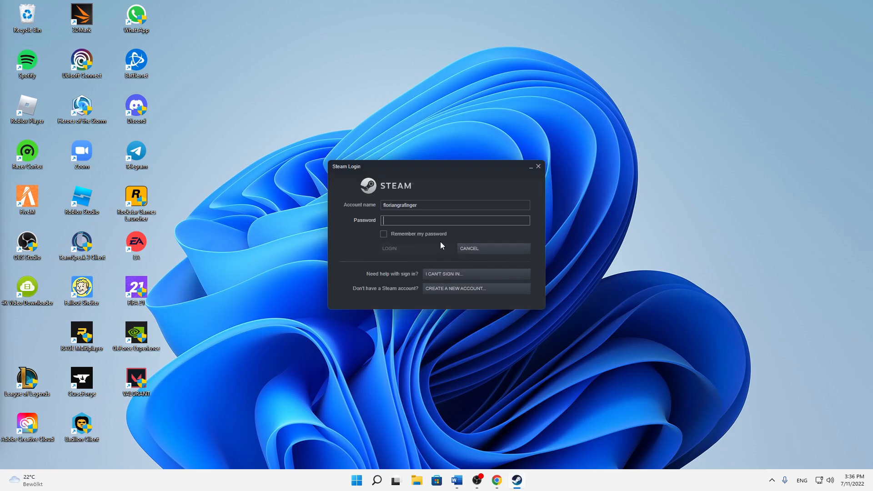
{"action": "type", "text": "password"}
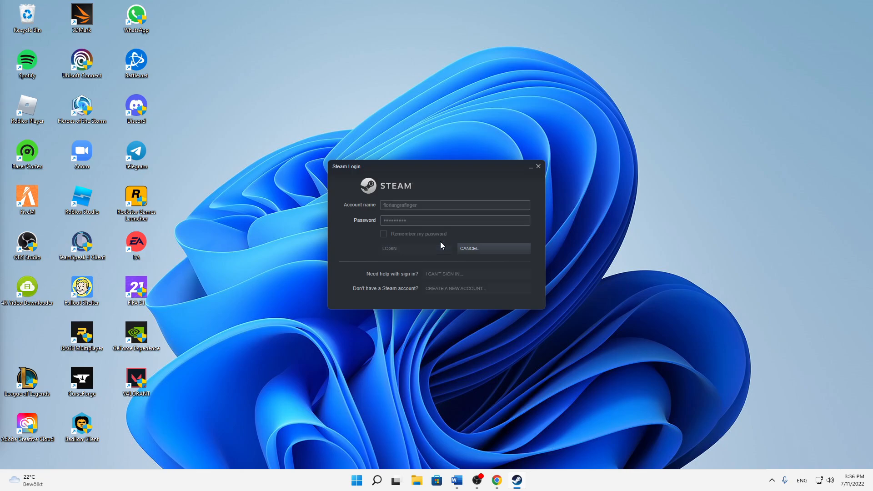
{"action": "left_click", "coordinate": [389, 248]}
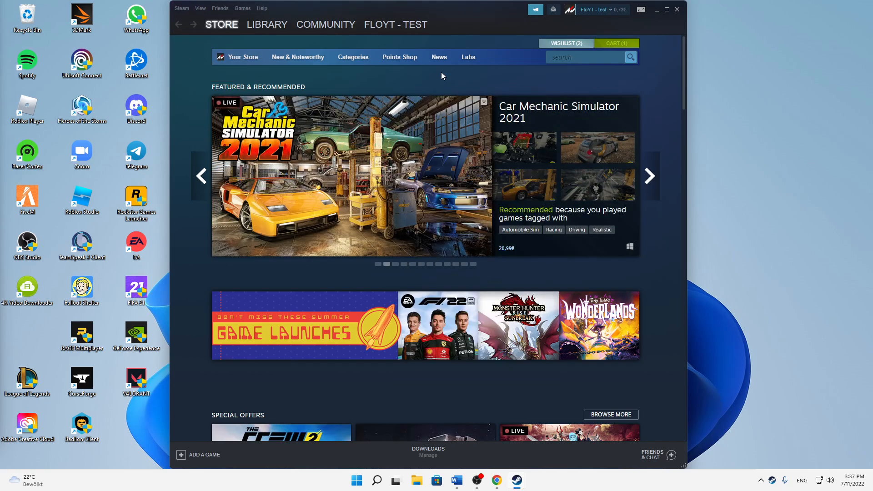
- Confirm Steam Cloud synchronization is enabled in Settings > Cloud, then close Steam
{"action": "left_click", "coordinate": [181, 8]}
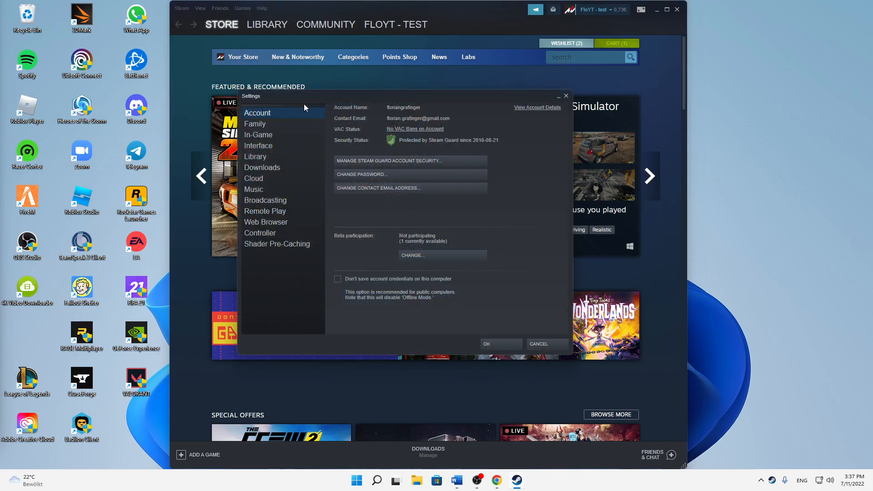
{"action": "mouse_move", "coordinate": [259, 180]}
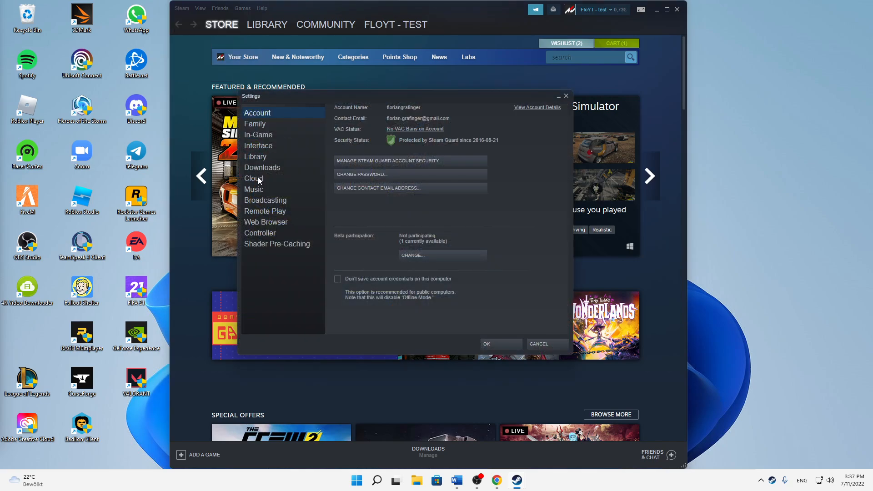
{"action": "left_click", "coordinate": [254, 179]}
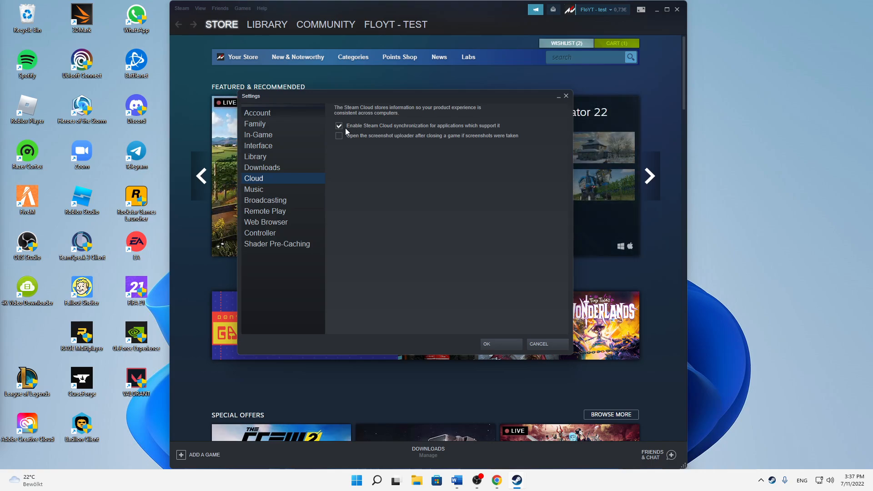
{"action": "mouse_move", "coordinate": [434, 130]}
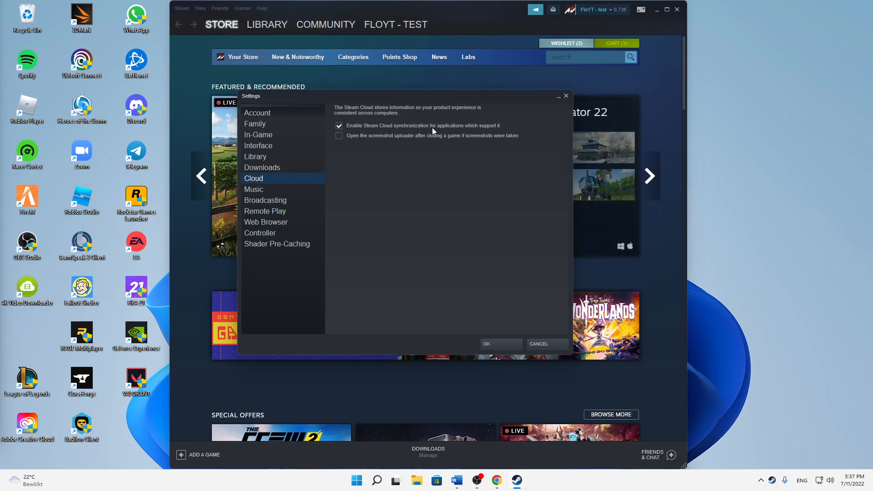
{"action": "mouse_move", "coordinate": [482, 130]}
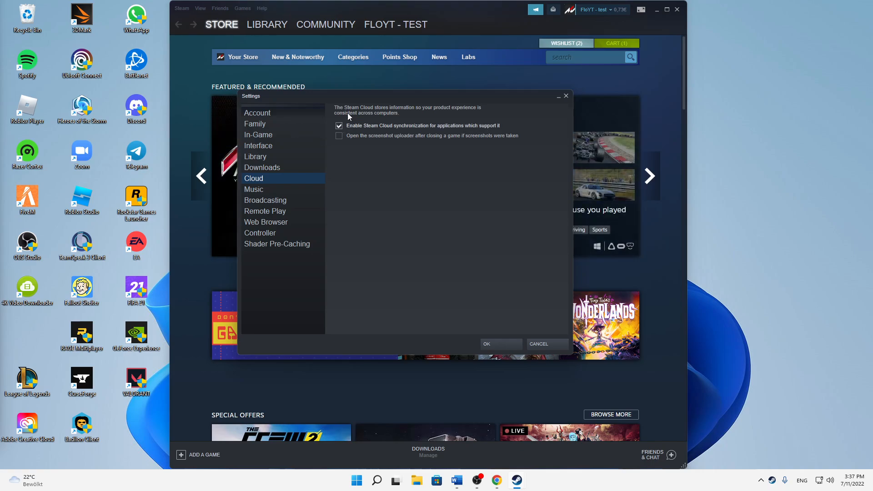
{"action": "mouse_move", "coordinate": [406, 142]}
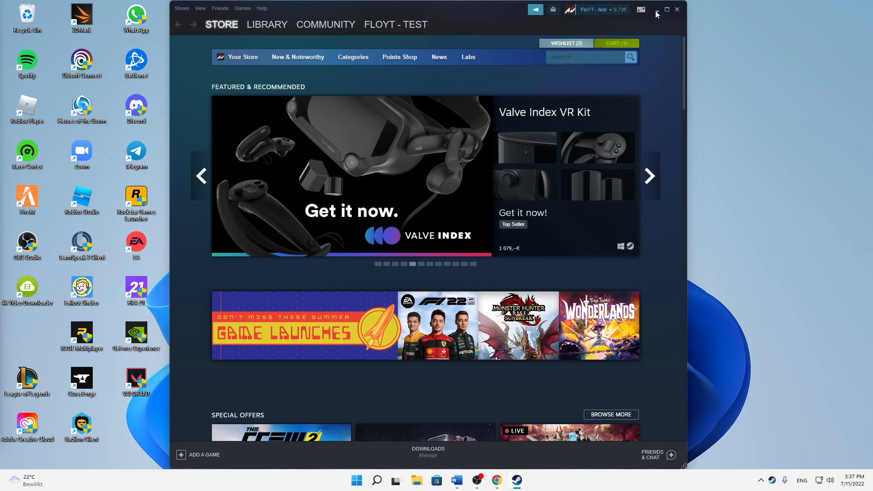
{"action": "left_click", "coordinate": [656, 9]}
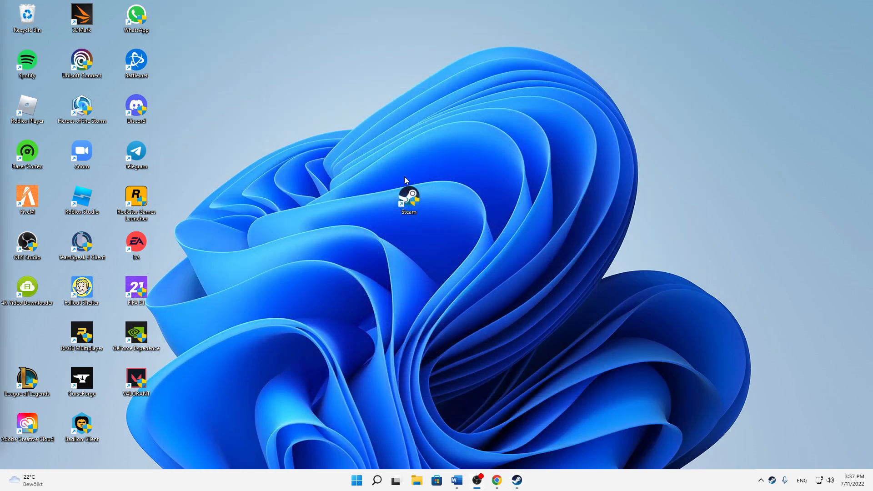
{"action": "mouse_move", "coordinate": [384, 155]}
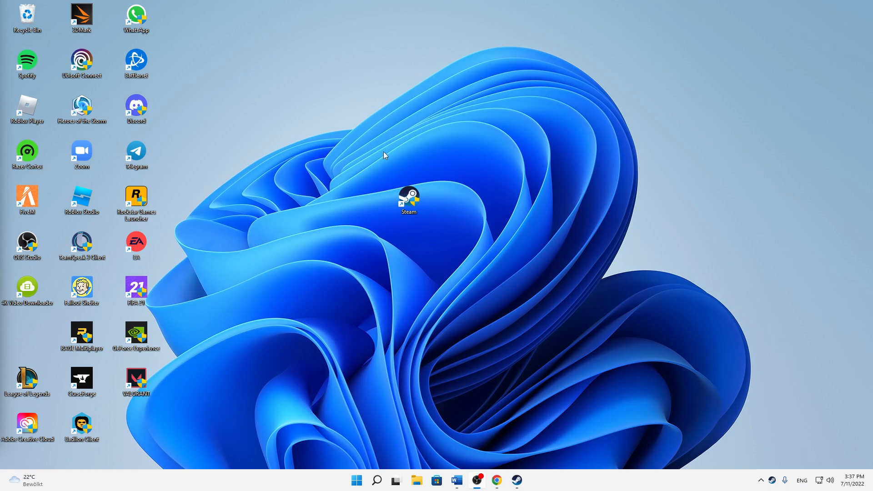
{"action": "mouse_move", "coordinate": [397, 232]}
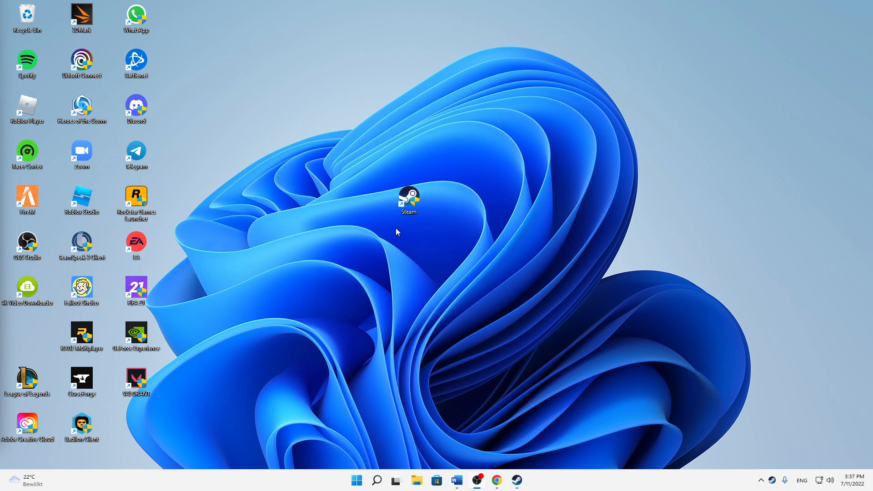
- Search Windows for 'settings' and go to the Privacy & security page
{"action": "right_click", "coordinate": [355, 480]}
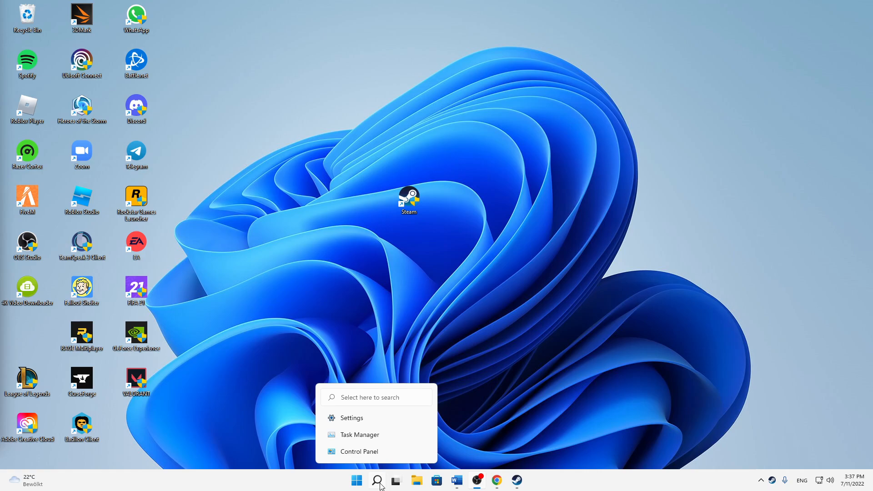
{"action": "left_click", "coordinate": [378, 481]}
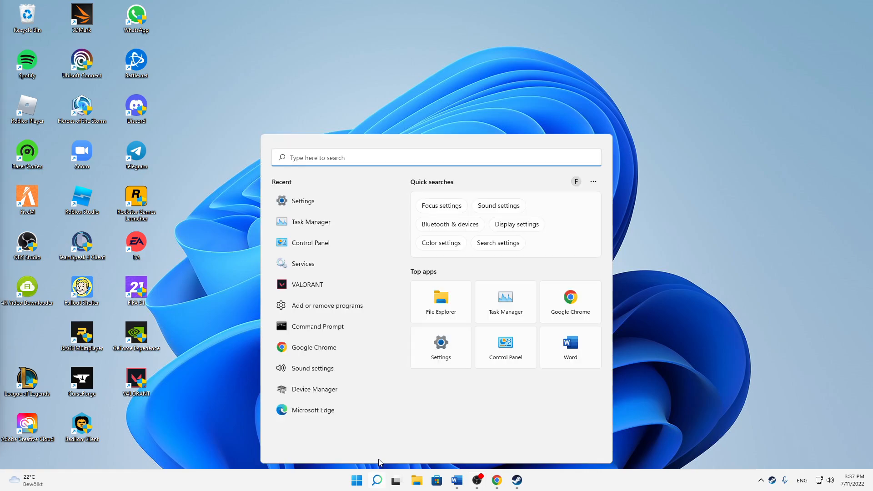
{"action": "type", "text": "settings"}
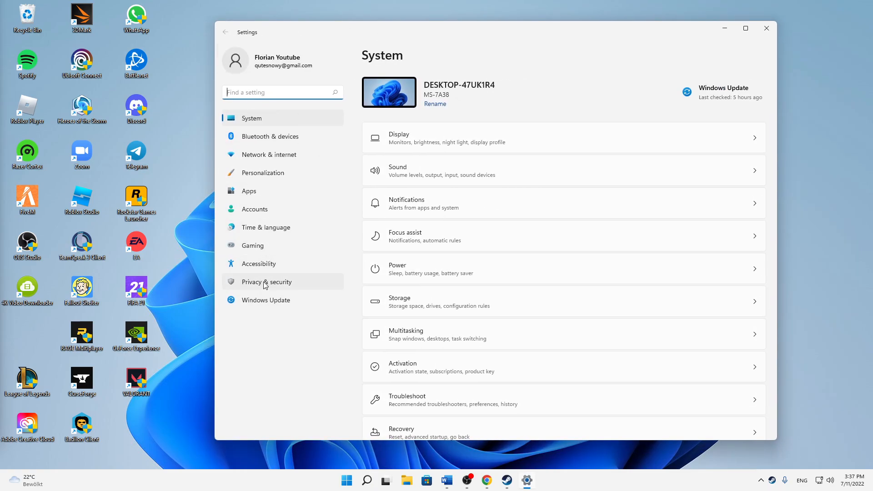
{"action": "left_click", "coordinate": [267, 282]}
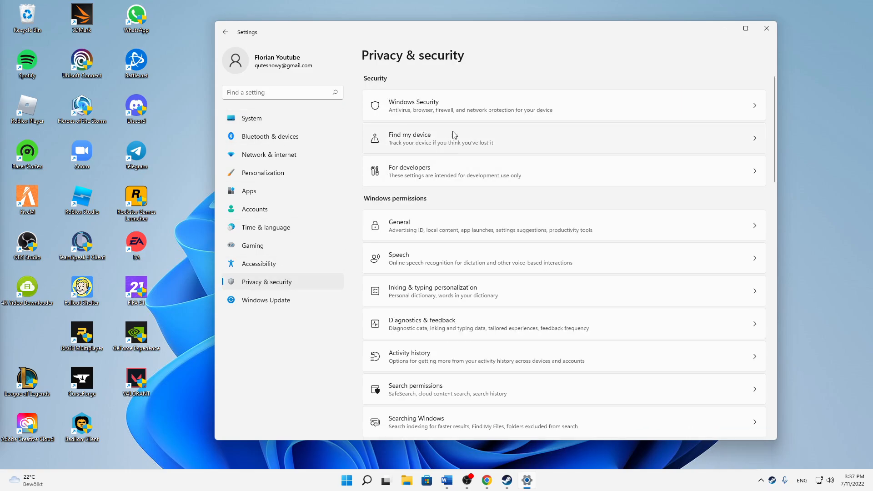
{"action": "mouse_move", "coordinate": [423, 111]}
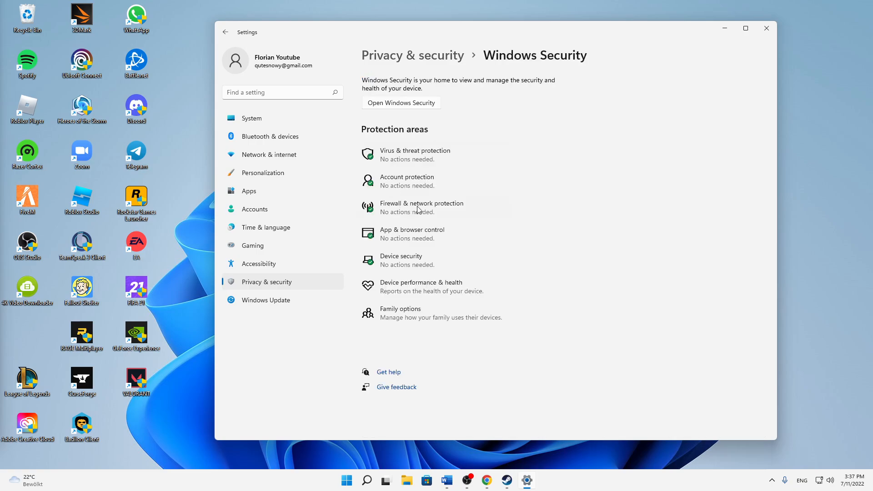
- Reach the firewall's Allowed apps list via Firewall & network protection and unlock it with Change settings
{"action": "left_click", "coordinate": [421, 208]}
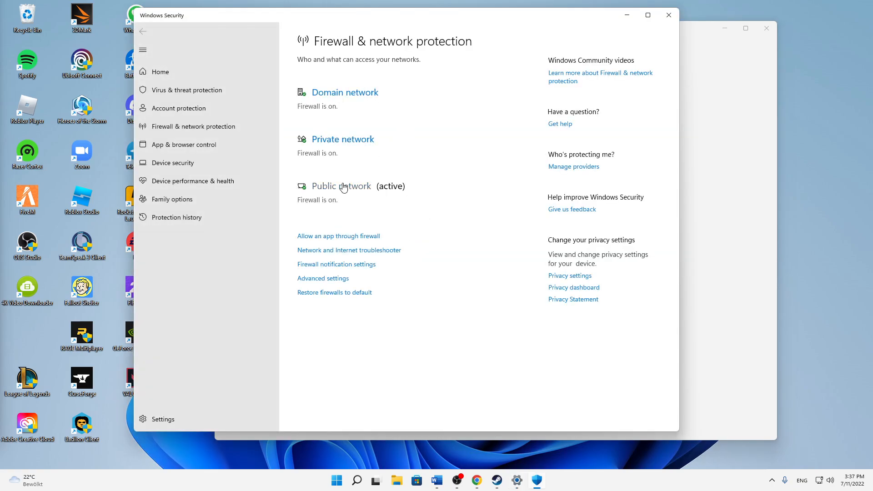
{"action": "mouse_move", "coordinate": [315, 239]}
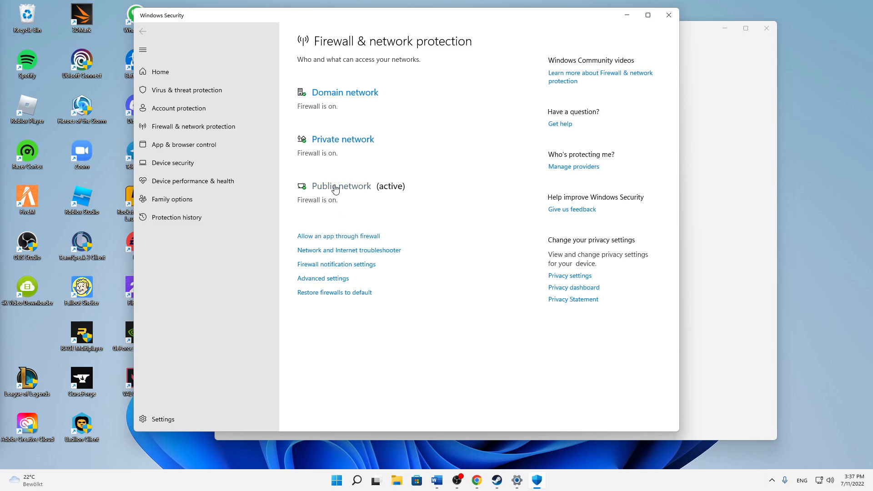
{"action": "left_click", "coordinate": [338, 235]}
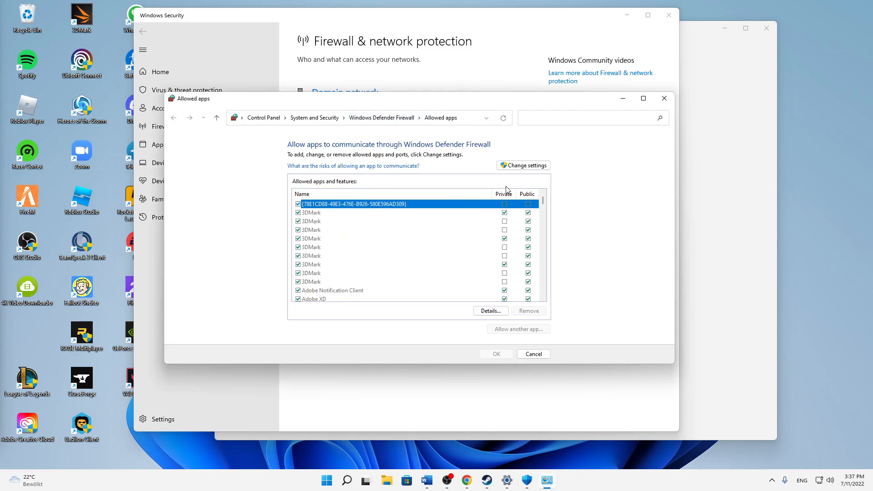
{"action": "left_click", "coordinate": [523, 165]}
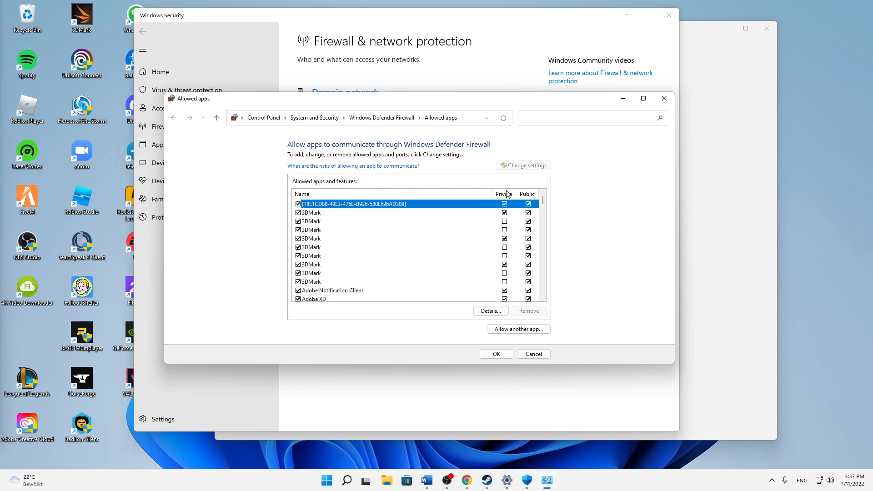
{"action": "mouse_move", "coordinate": [504, 175]}
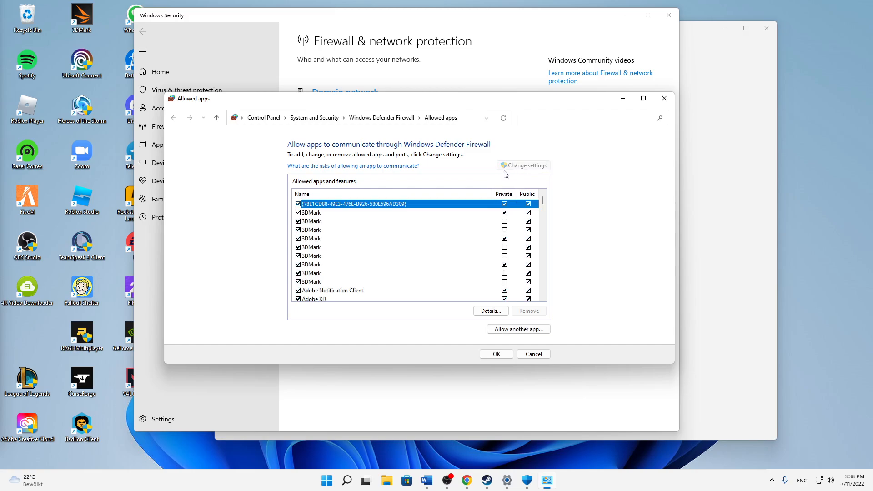
{"action": "scroll", "scroll_direction": "down", "scroll_amount": 3}
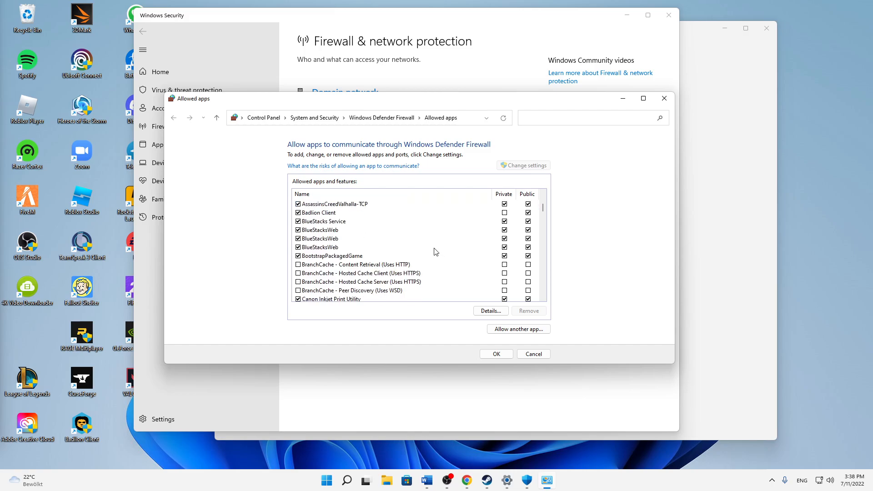
{"action": "mouse_move", "coordinate": [517, 328]}
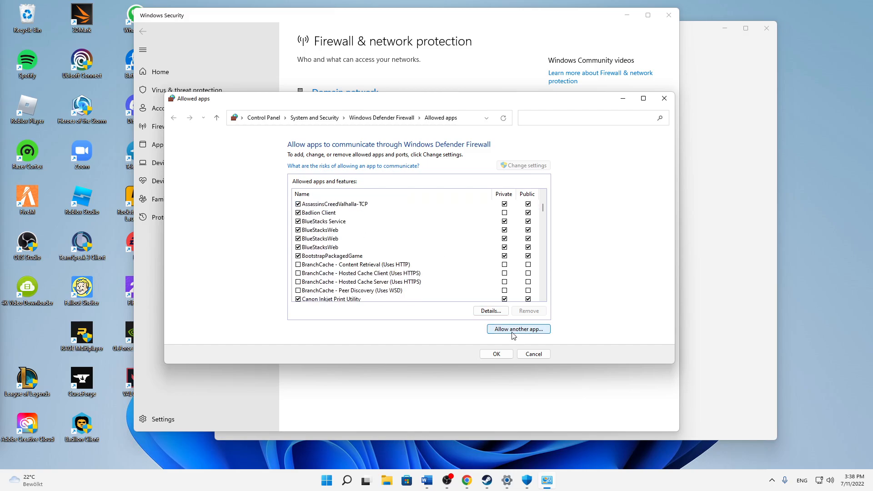
- Begin 'Allow another app' and browse Program Files (x86) for the program file
{"action": "left_click", "coordinate": [517, 329]}
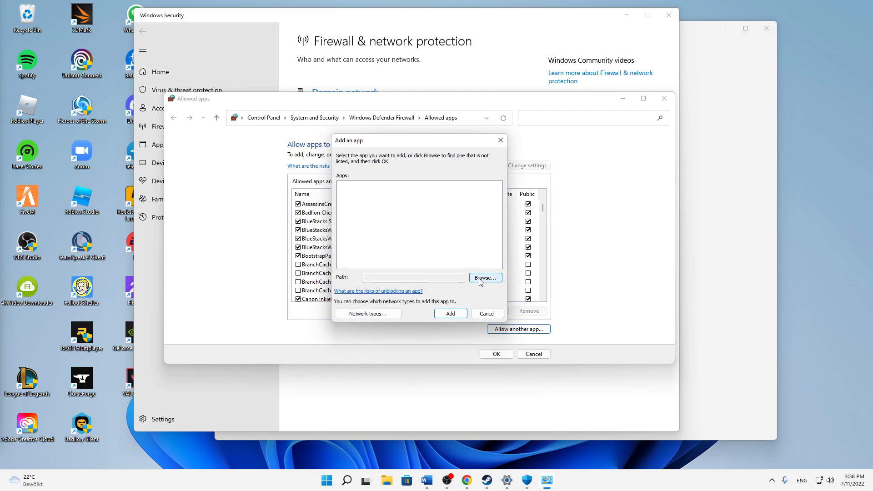
{"action": "left_click", "coordinate": [484, 277]}
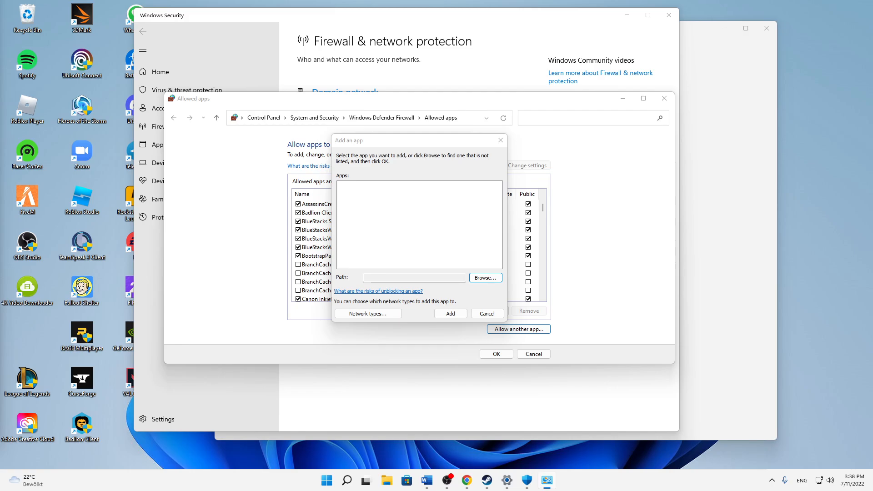
{"action": "left_click", "coordinate": [484, 278]}
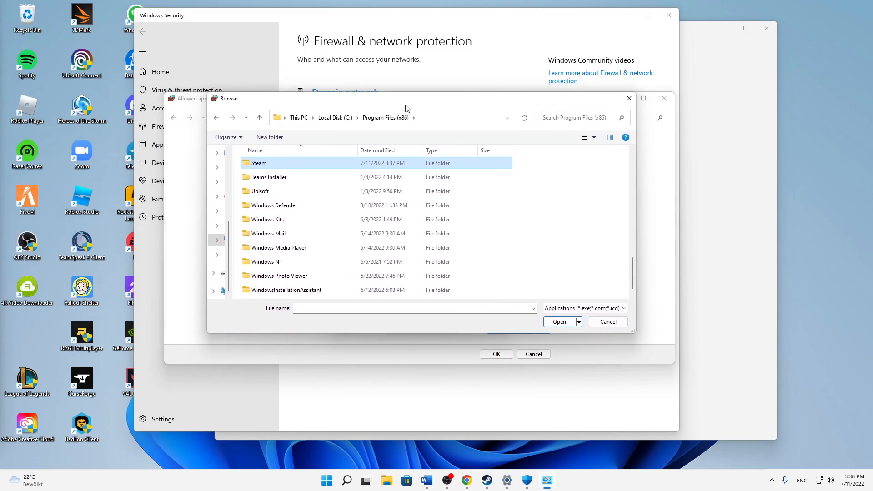
- Select steam.exe from the Steam folder, add it, and acknowledge the already-in-exceptions message
{"action": "double_click", "coordinate": [258, 163]}
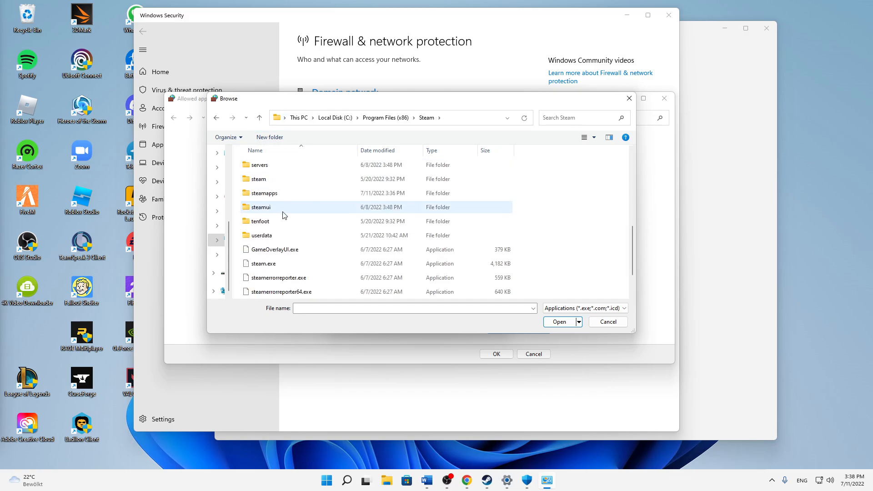
{"action": "scroll", "scroll_direction": "down", "scroll_amount": 3}
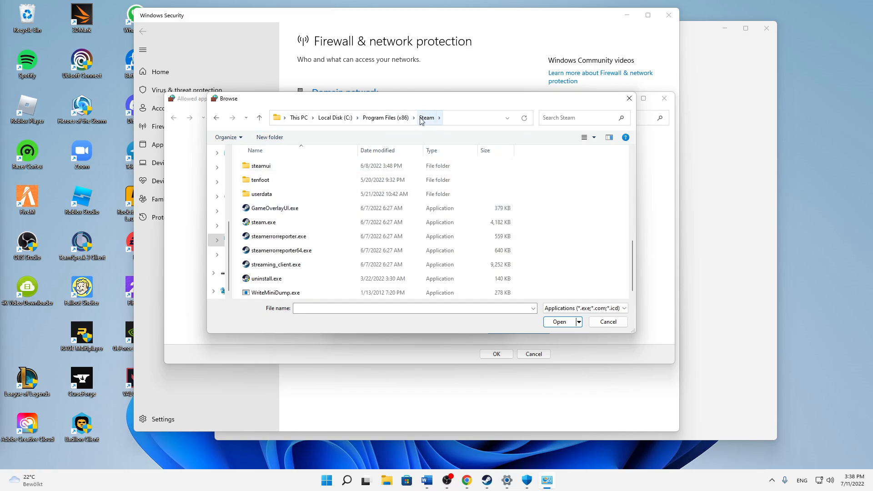
{"action": "left_click", "coordinate": [263, 222]}
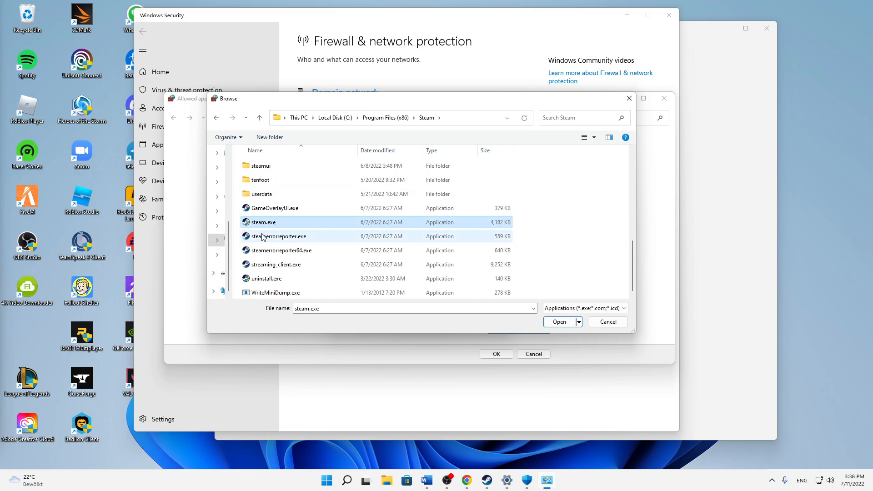
{"action": "left_click", "coordinate": [559, 322]}
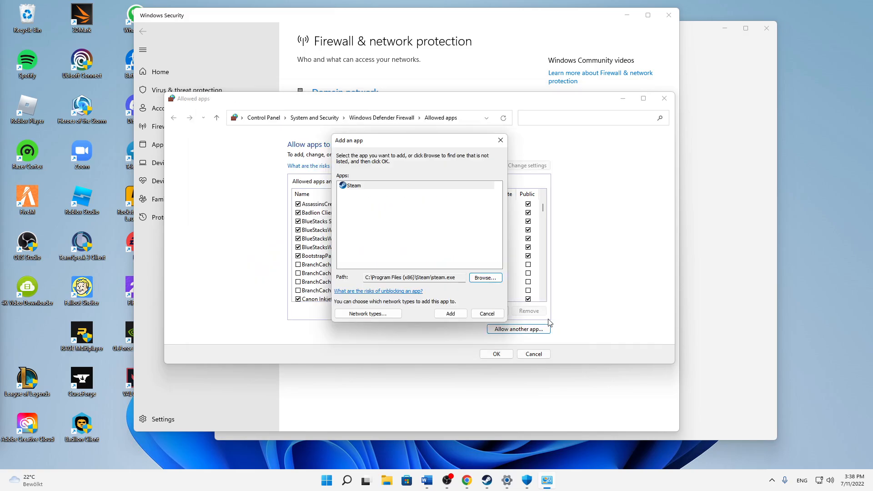
{"action": "left_click", "coordinate": [449, 313]}
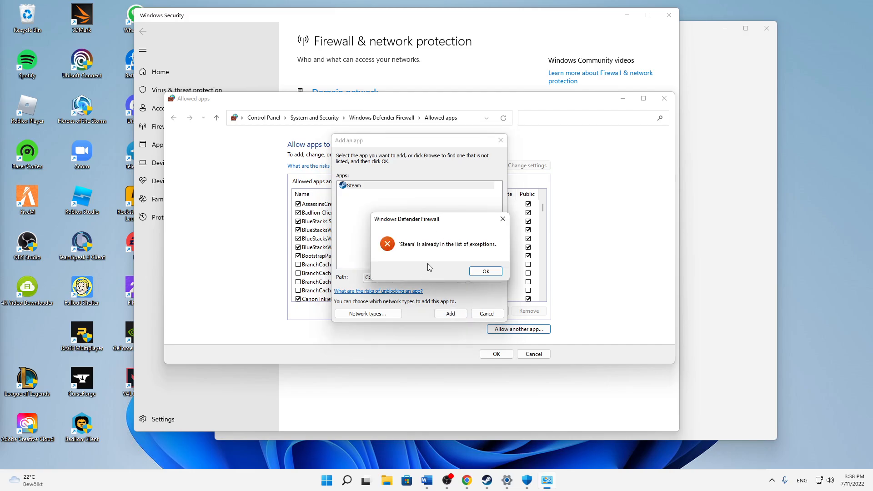
{"action": "mouse_move", "coordinate": [473, 251]}
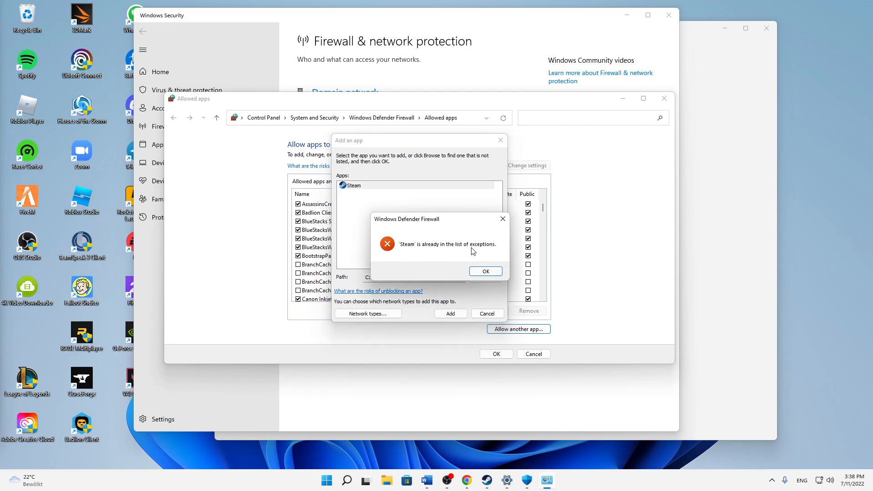
{"action": "left_click", "coordinate": [485, 271]}
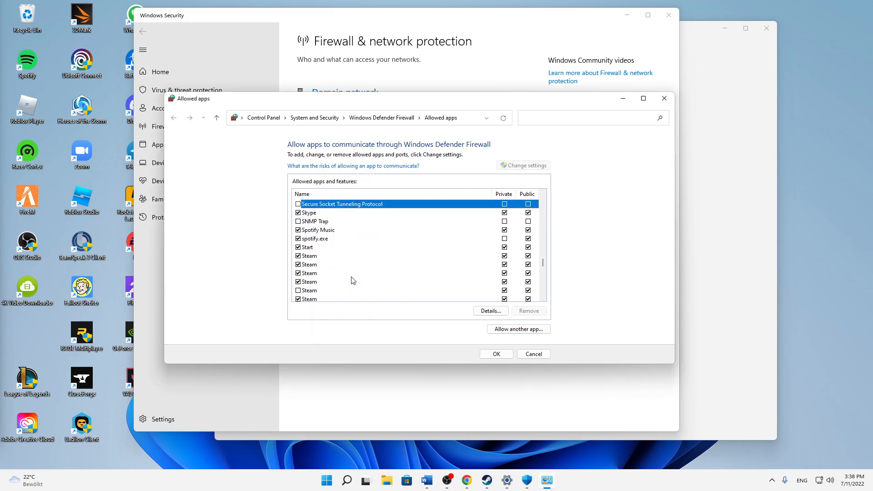
- Verify the Steam entries are ticked for Private and Public networks, then close Windows Security
{"action": "scroll", "scroll_direction": "down", "scroll_amount": 3}
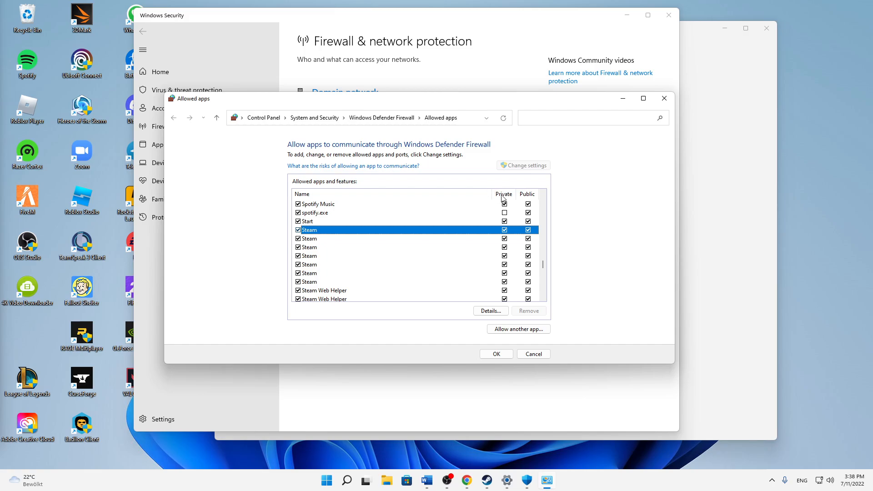
{"action": "mouse_move", "coordinate": [524, 212]}
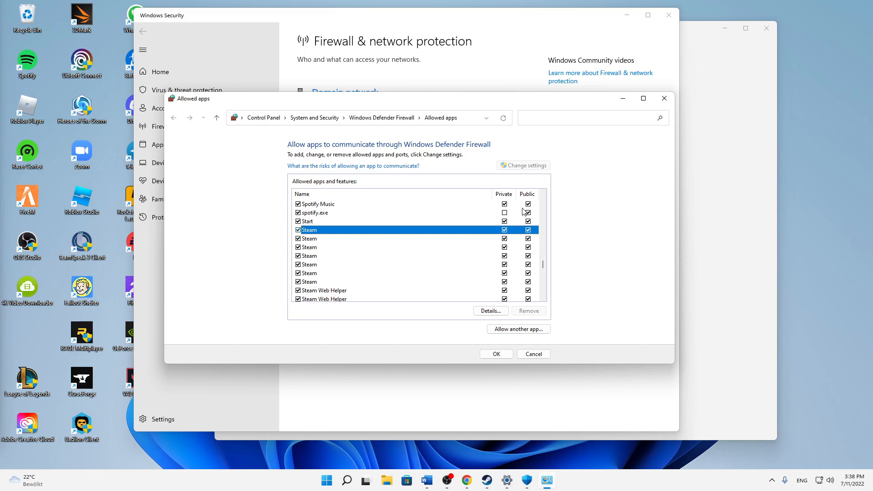
{"action": "scroll", "scroll_direction": "down", "scroll_amount": 3}
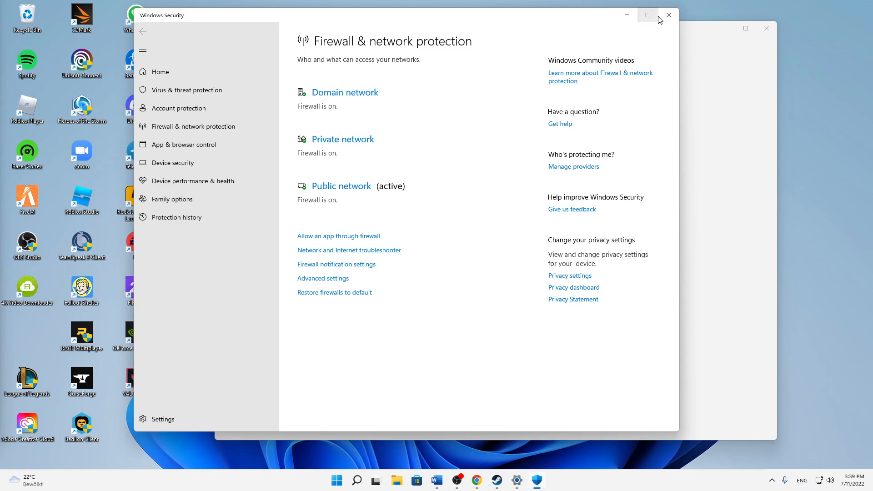
{"action": "left_click", "coordinate": [669, 15]}
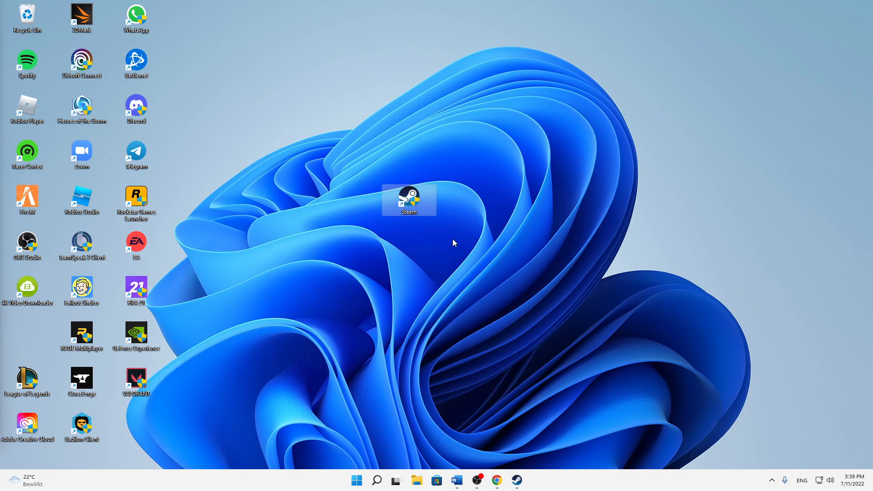
{"action": "mouse_move", "coordinate": [451, 241]}
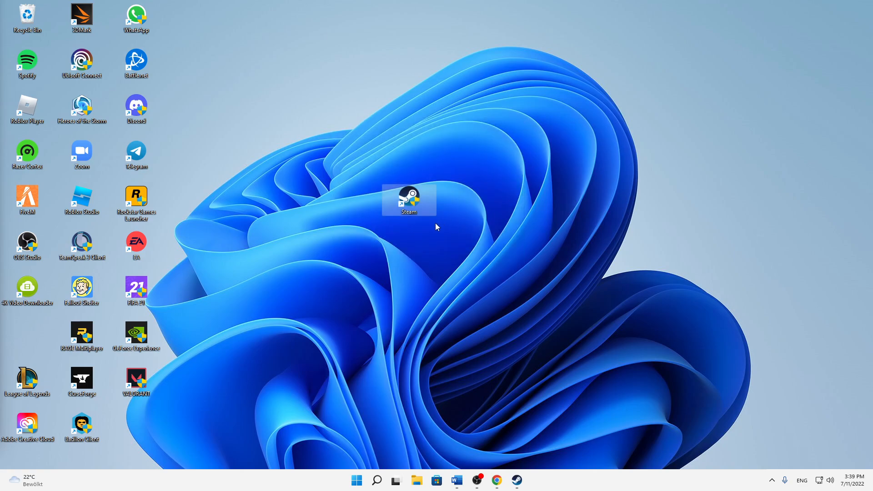
{"action": "mouse_move", "coordinate": [252, 286]}
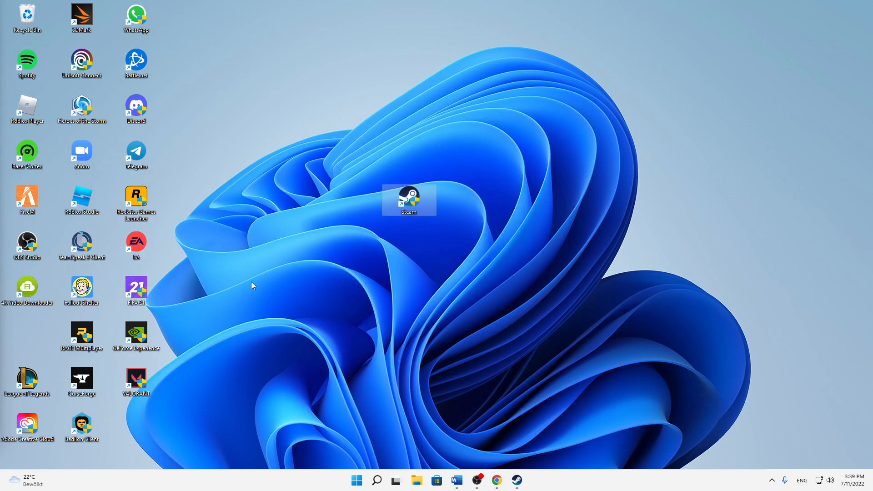